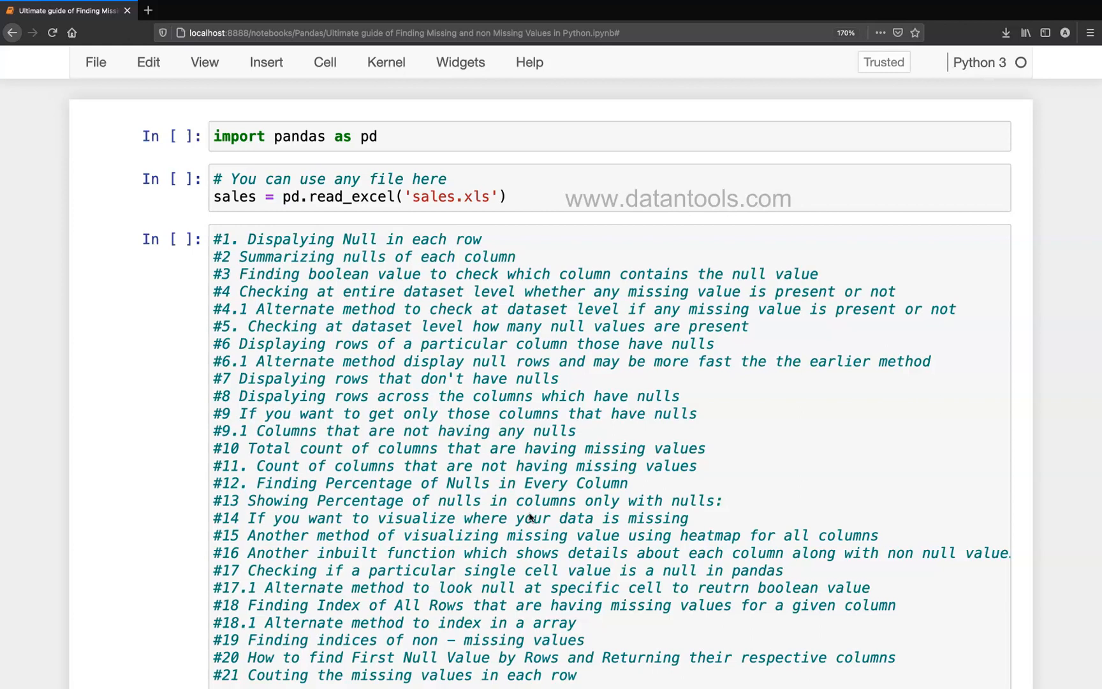
Save, then run the pandas import and sales read_excel cells, adding a new cell below
key(ctrl+s)
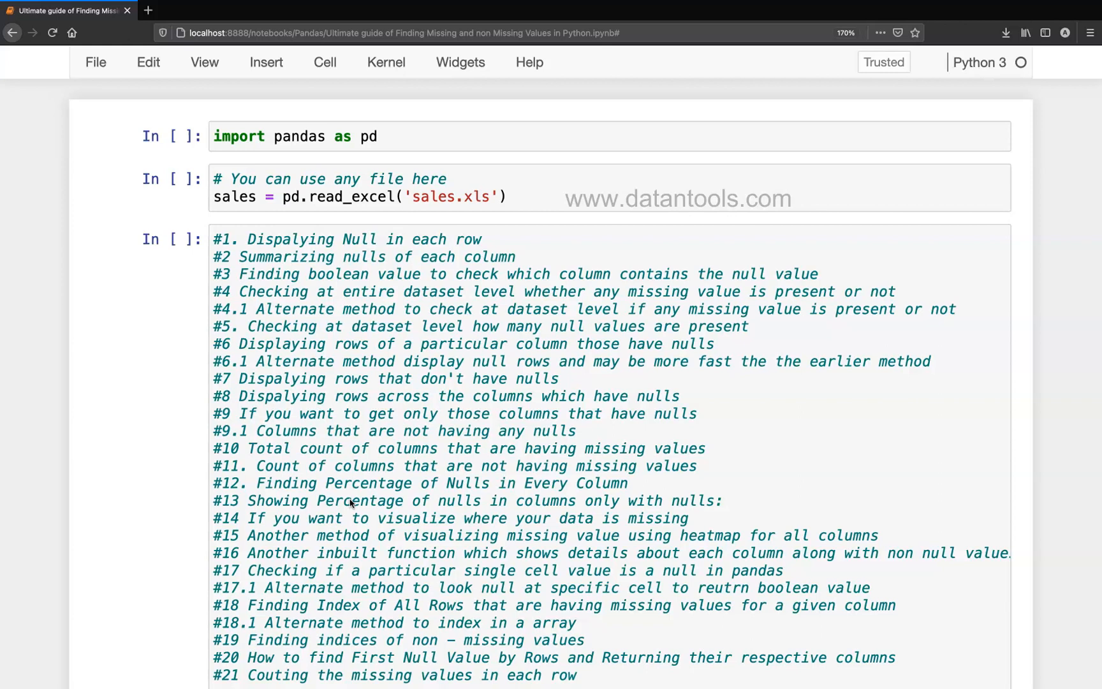
mouse_move(611, 167)
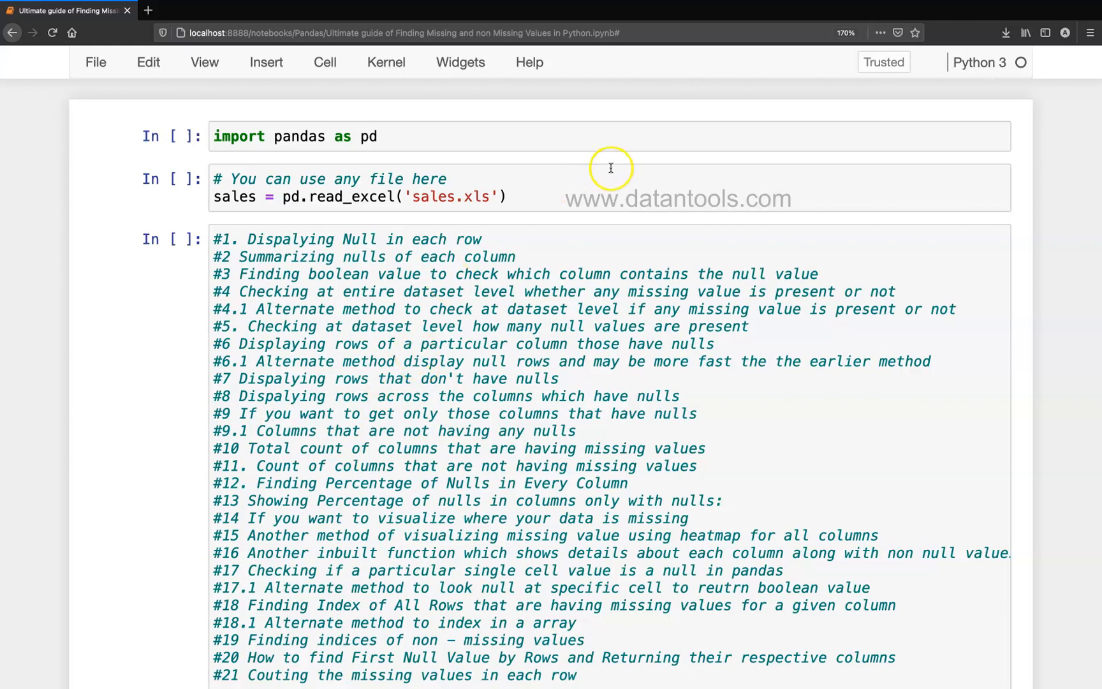
click(445, 137)
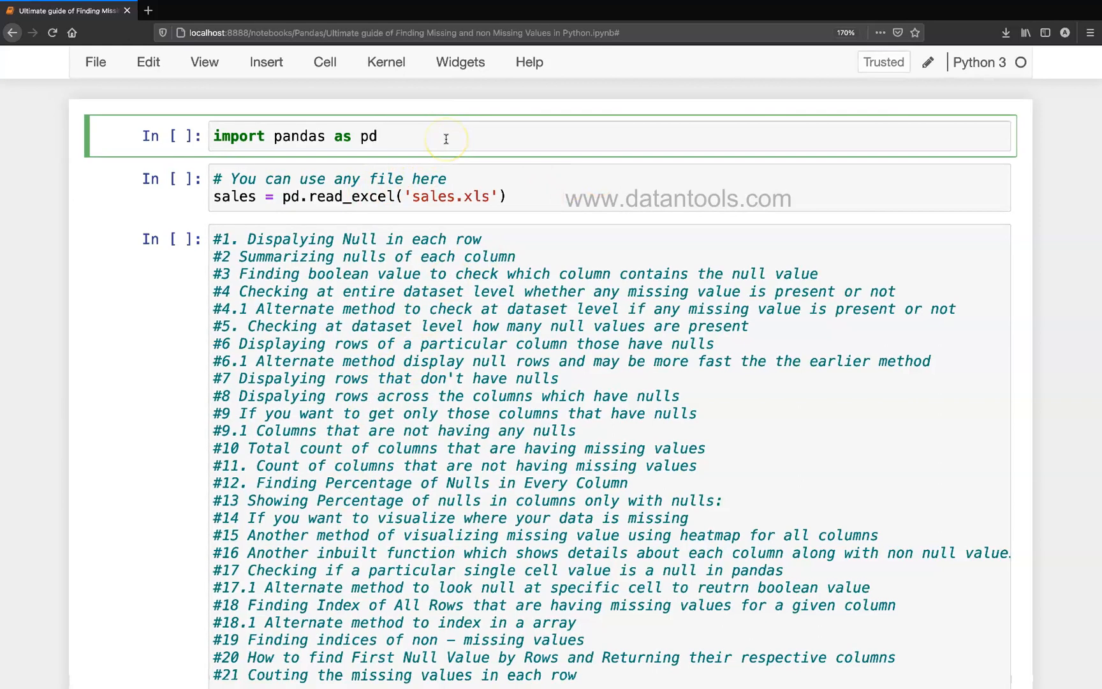
key(Shift+Return)
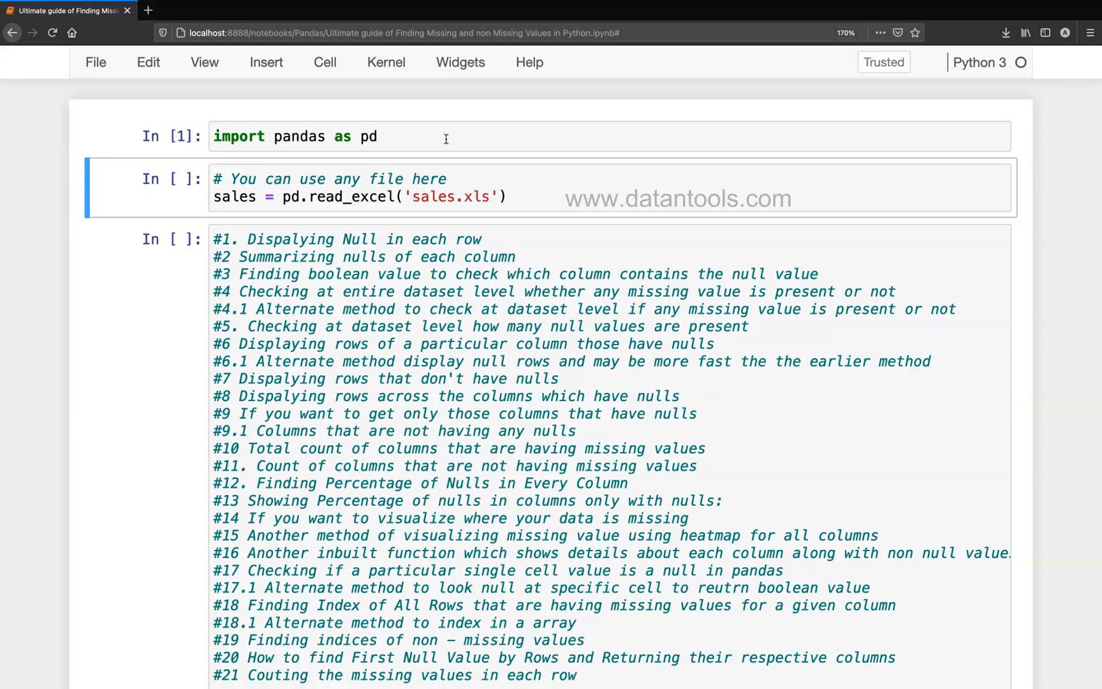
key(shift+enter)
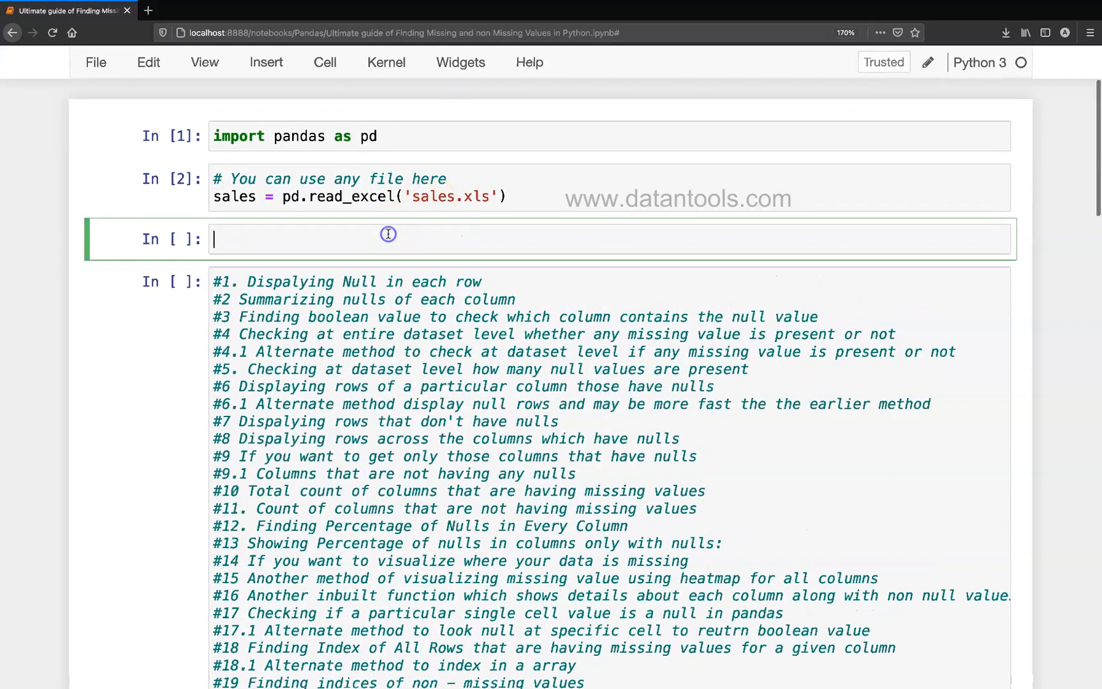
Enter and run sales[sales.isnull().any(1)] to list sales rows containing nulls
text(sale)
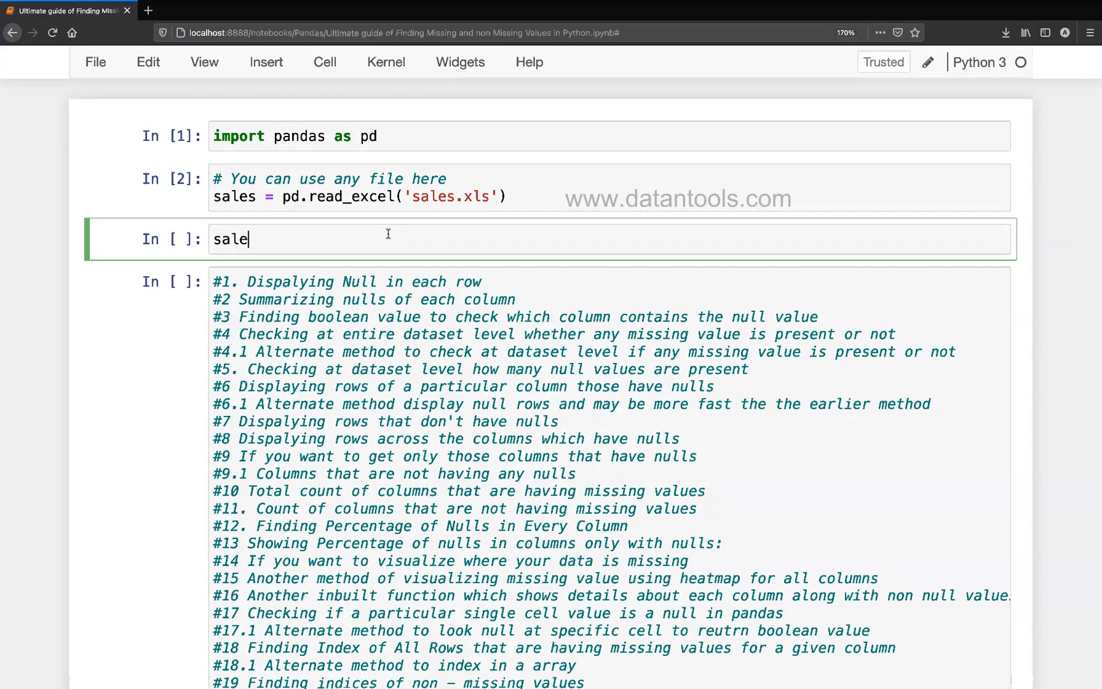
text(s[])
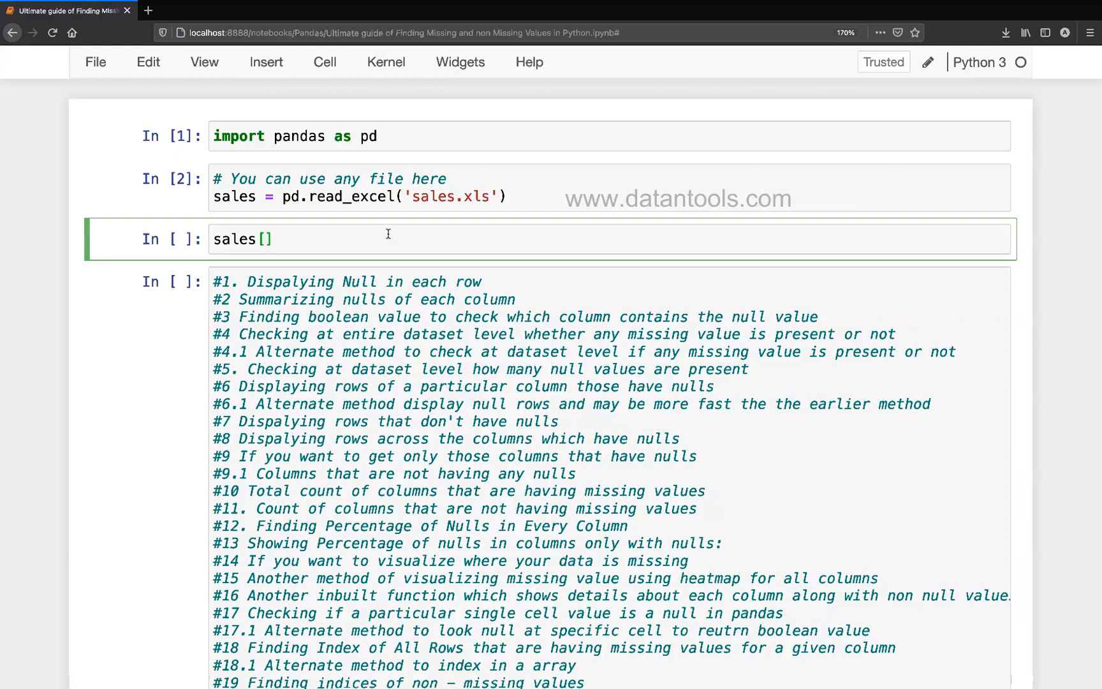
text(sales)
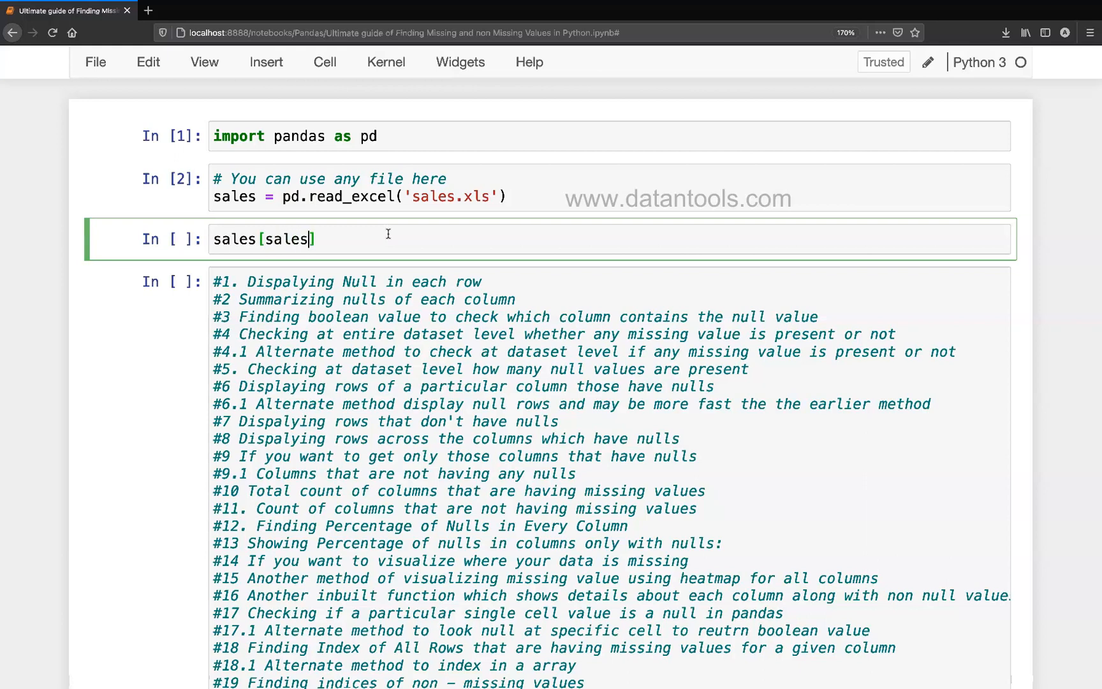
text(.isnull)
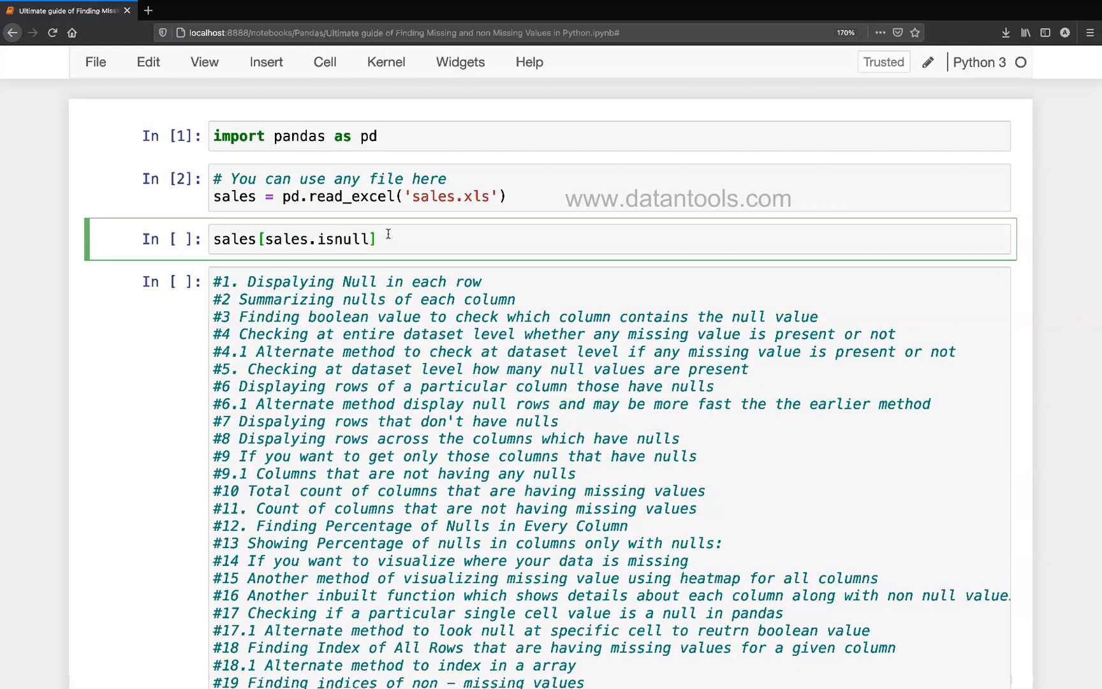
text(())
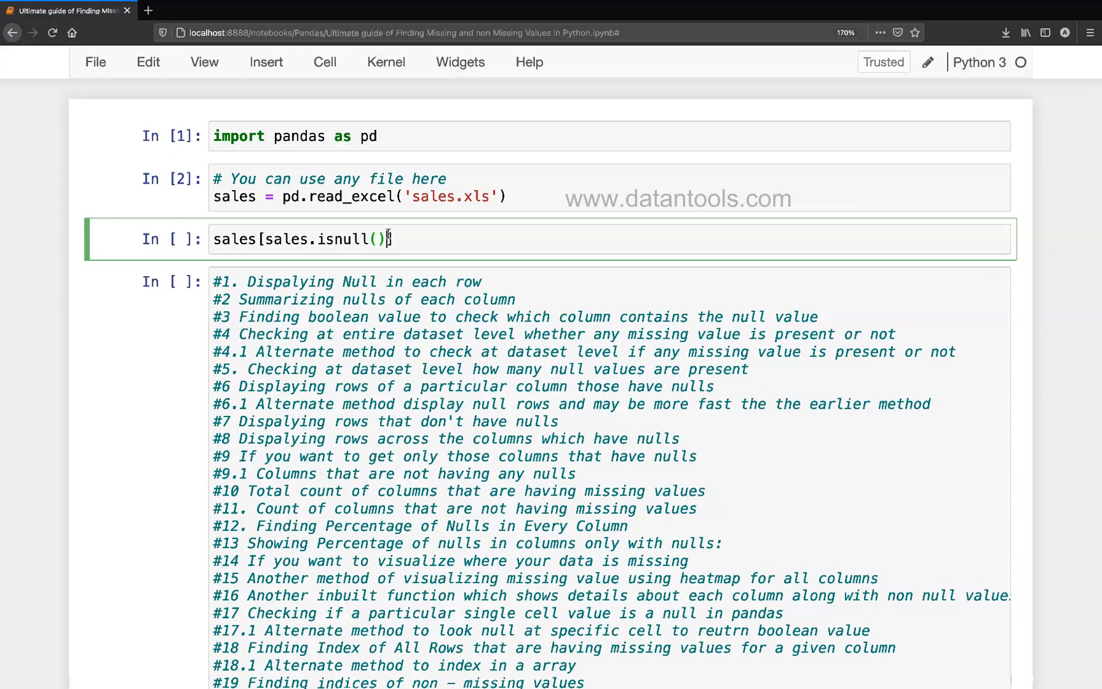
text(.any)
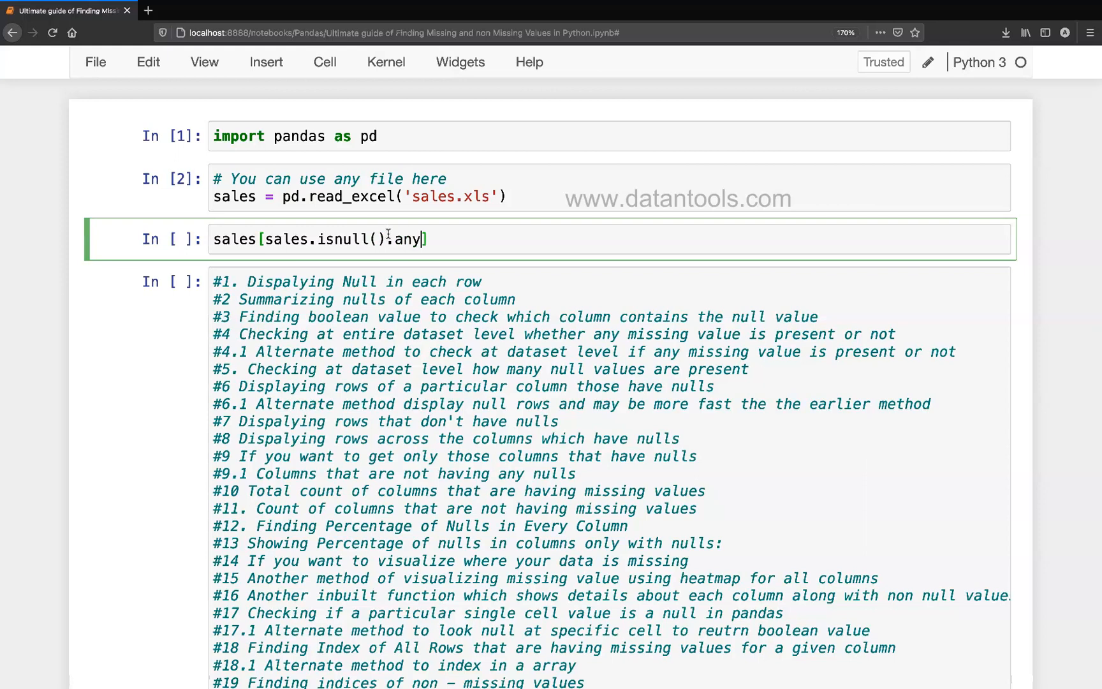
text(())
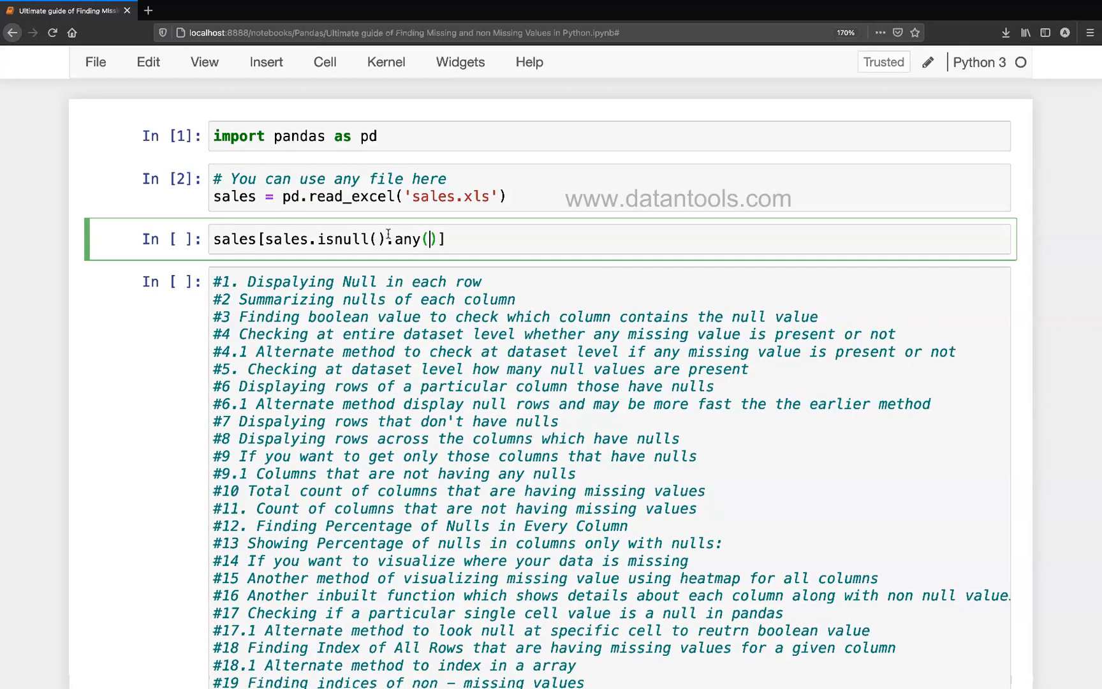
text(1)
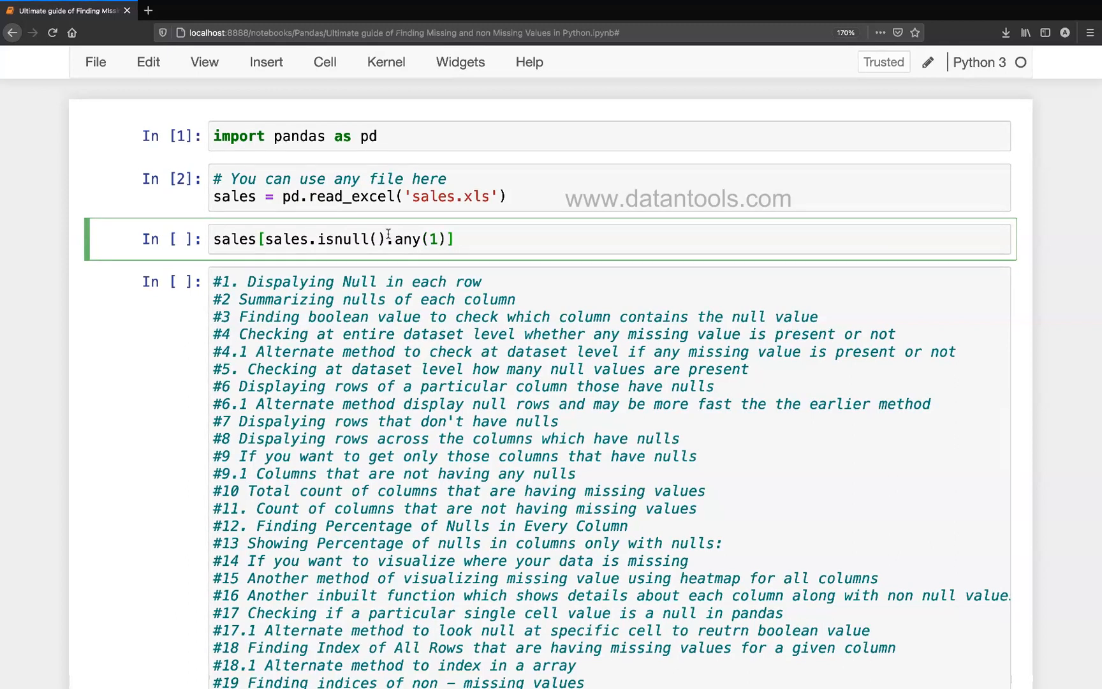
key(shift+Return)
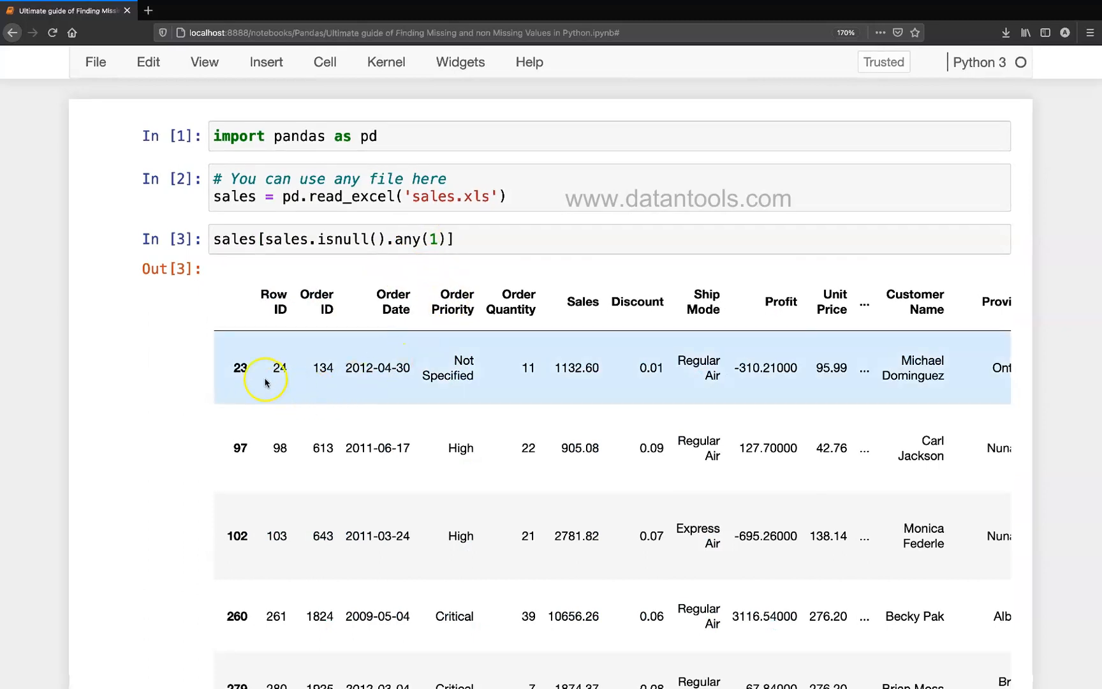
mouse_move(249, 370)
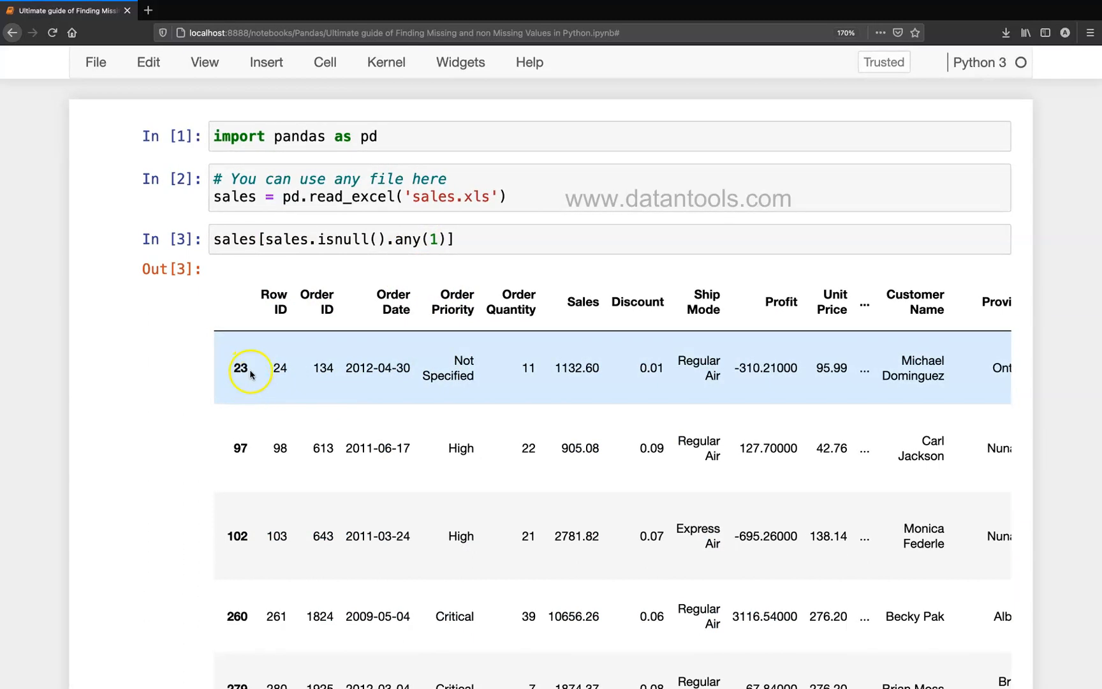
mouse_move(325, 368)
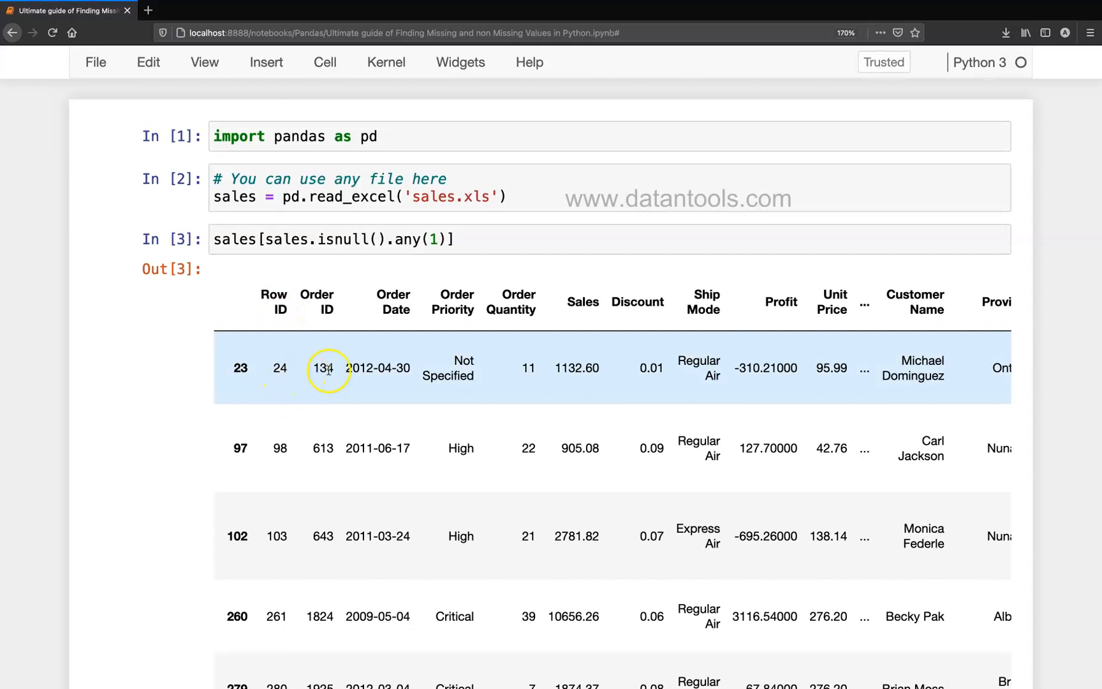
Scroll through the 63 × 21 result table to inspect NaN values in Product Base Margin
scroll(right, 3)
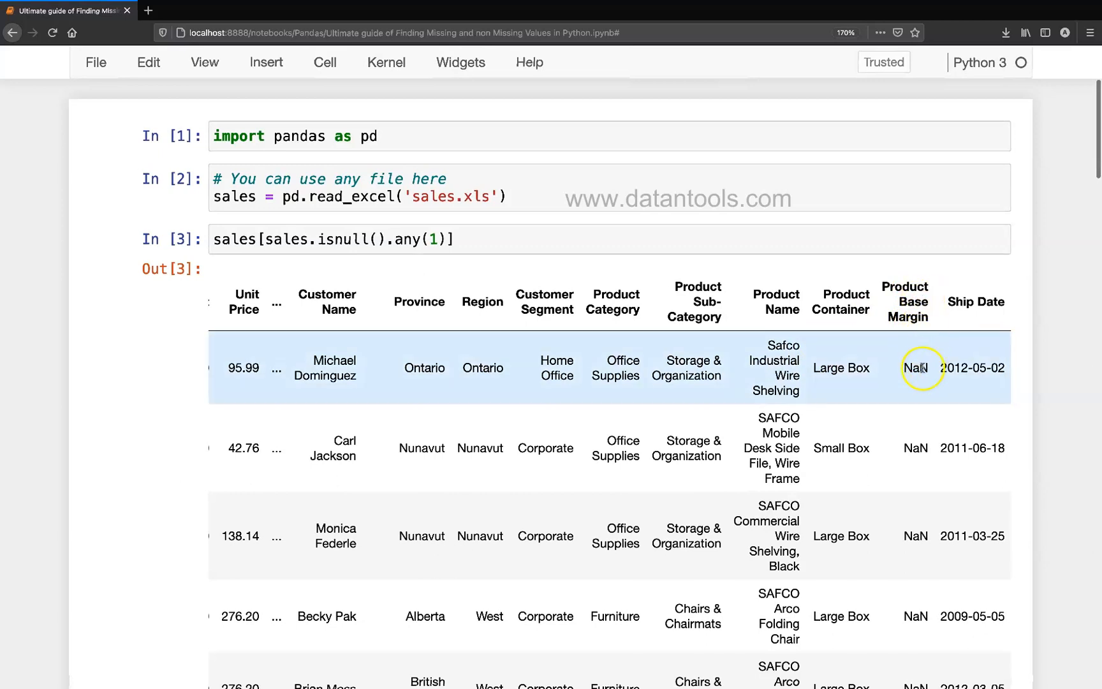
scroll(down, 3)
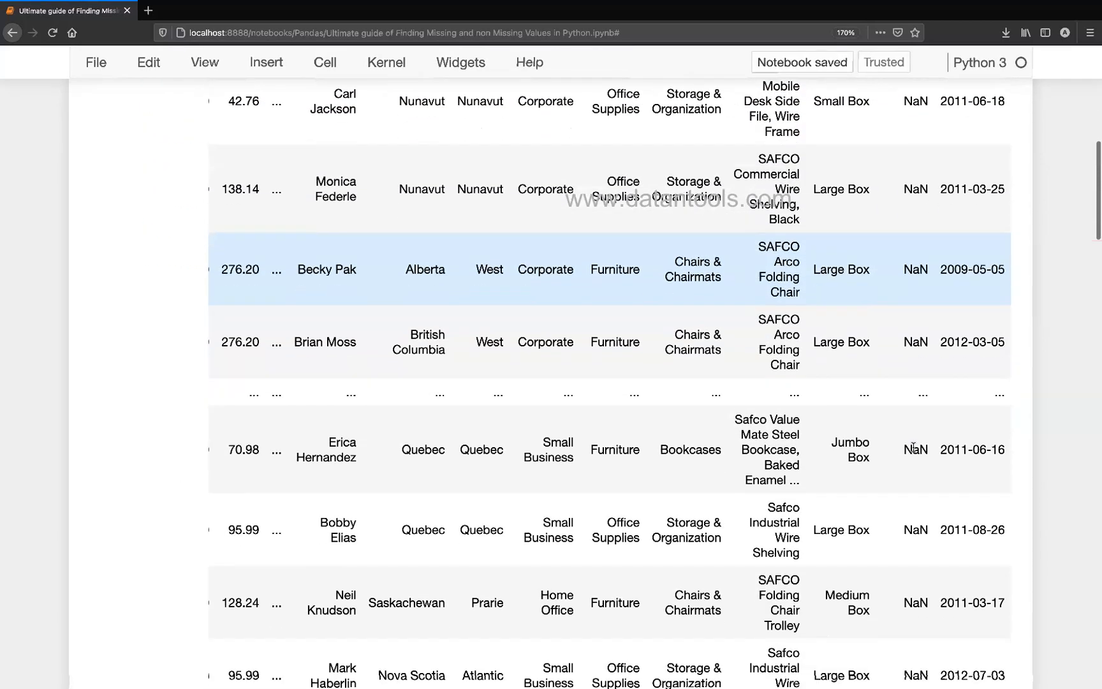
scroll(down, 3)
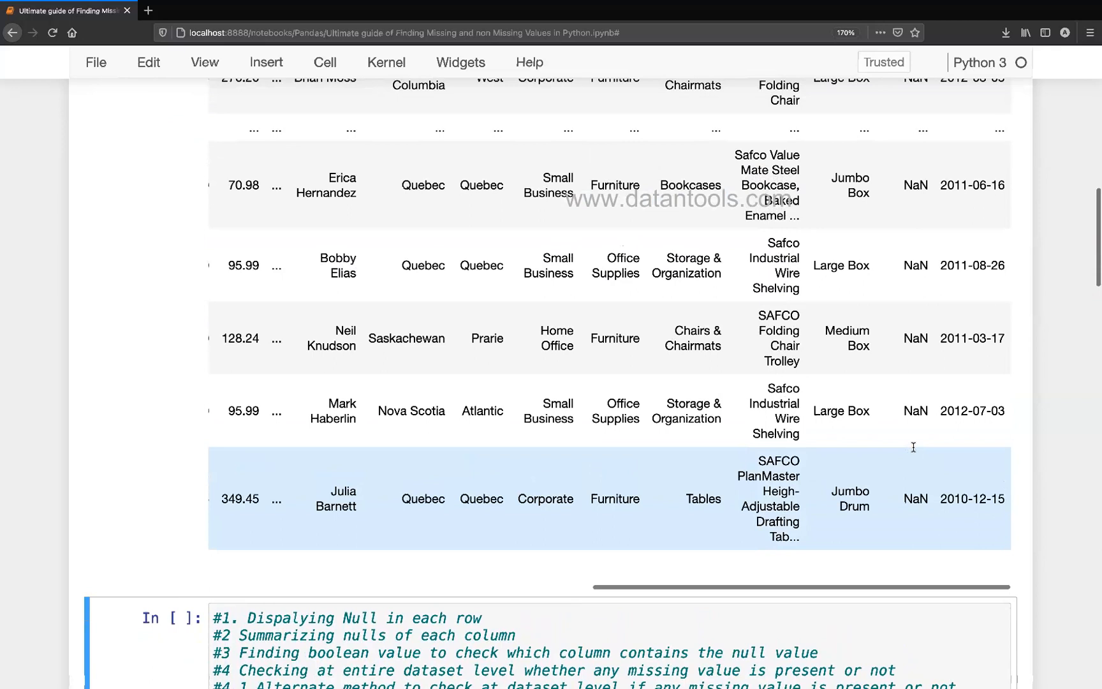
scroll(left, 3)
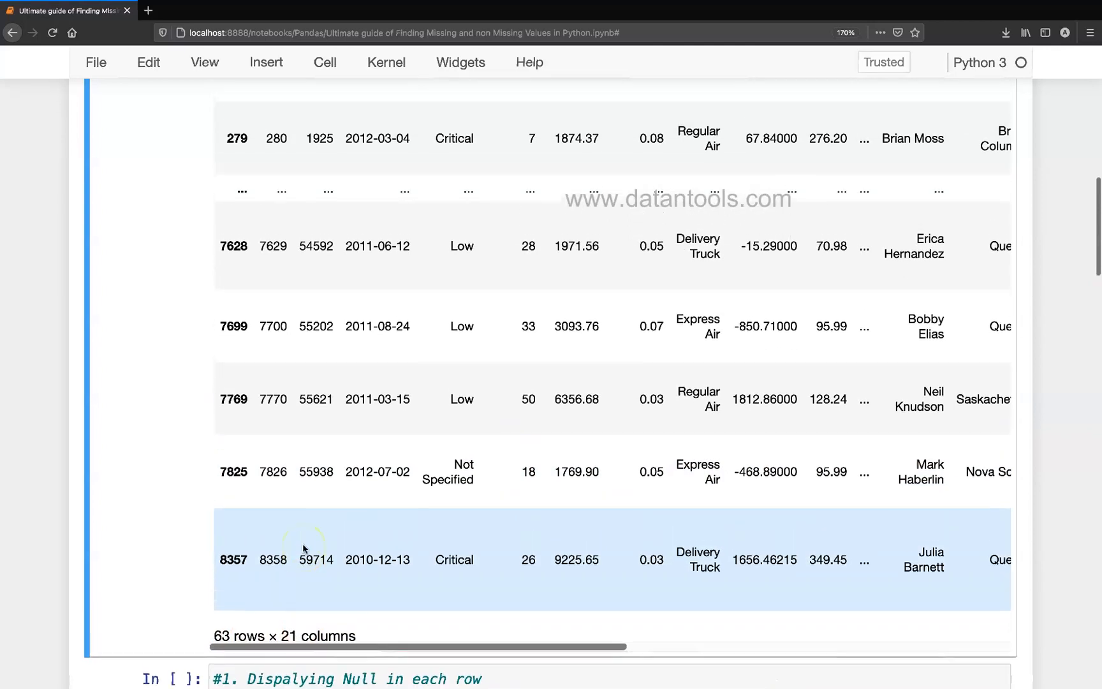
scroll(up, 3)
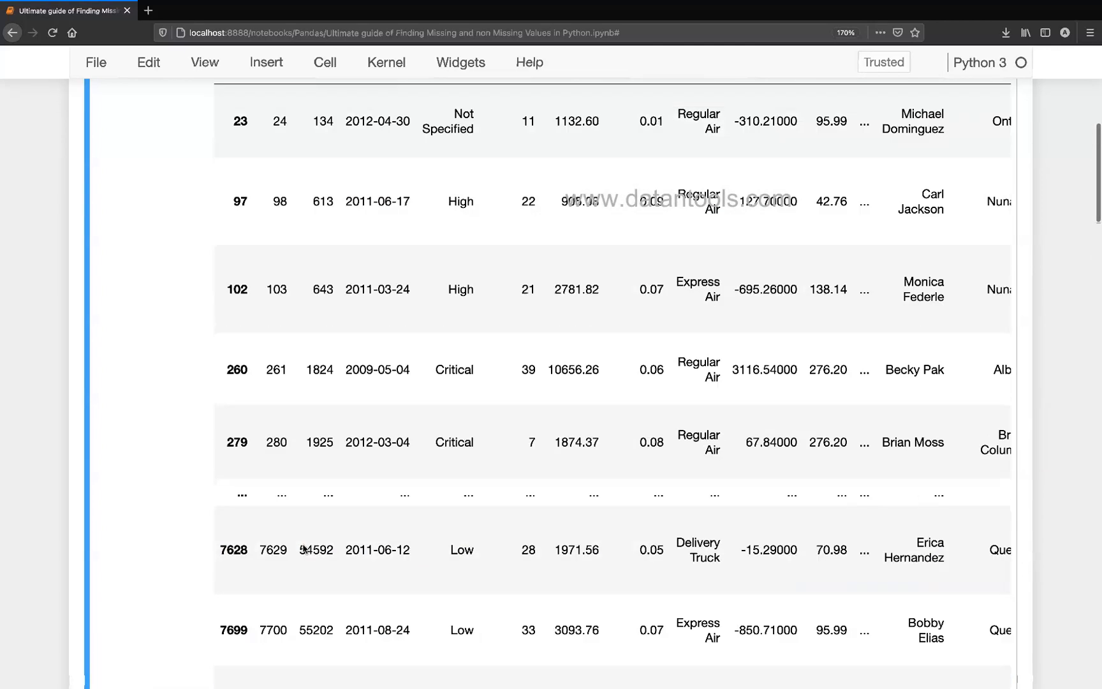
scroll(up, 3)
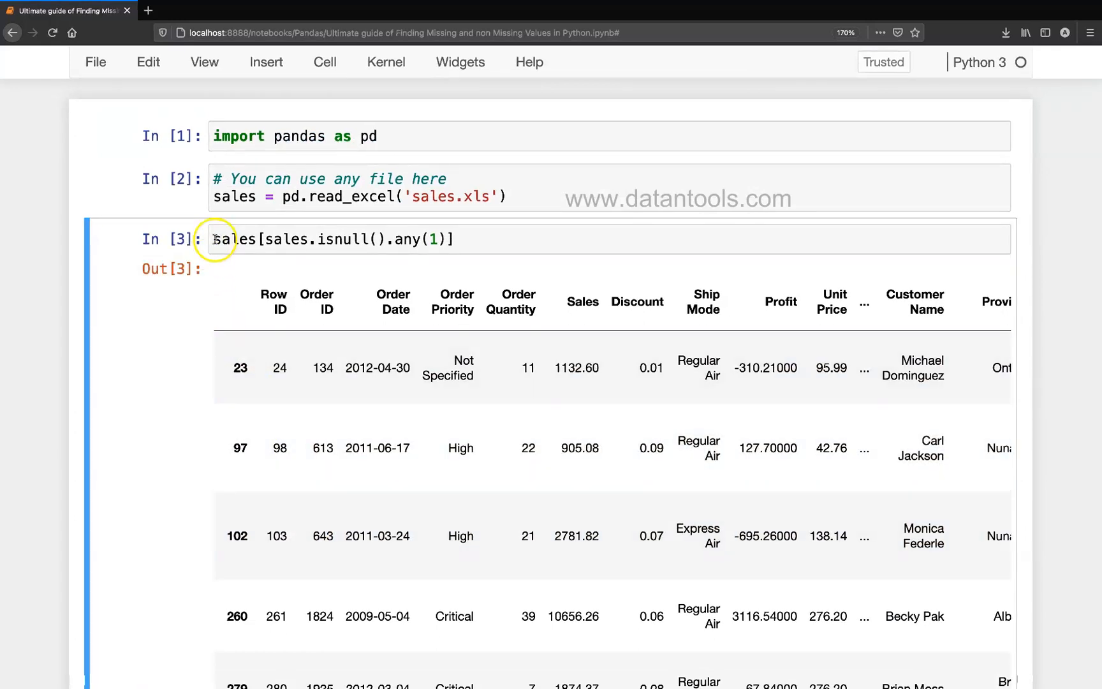
Type 'missing' before the null-row filter expression in cell 3
text(missing)
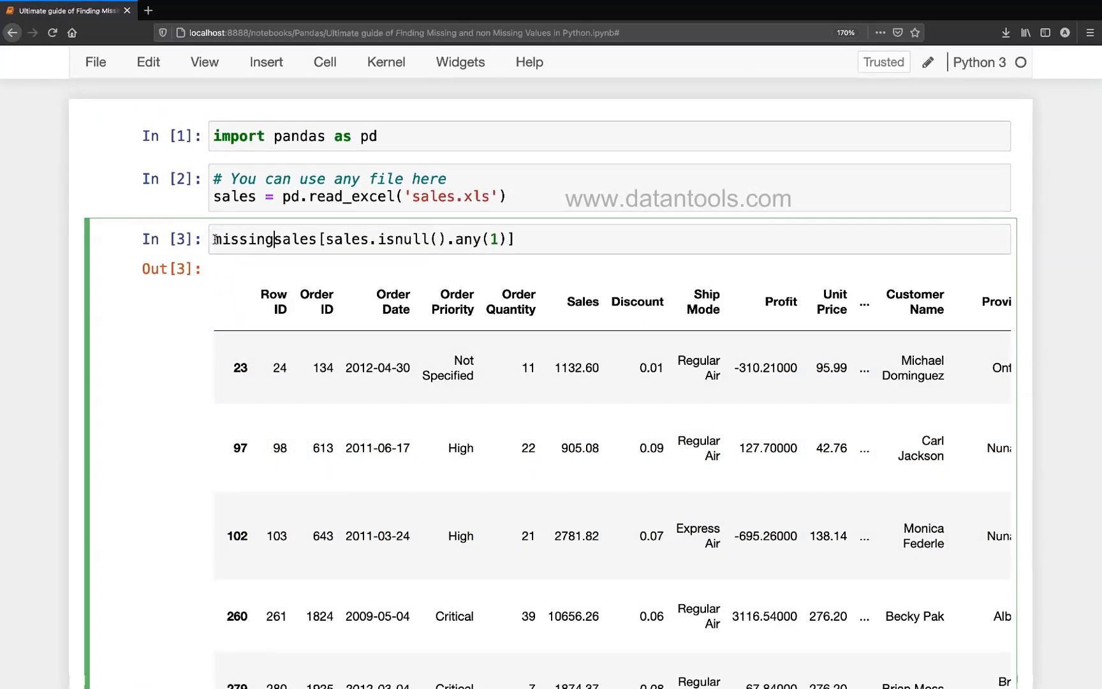